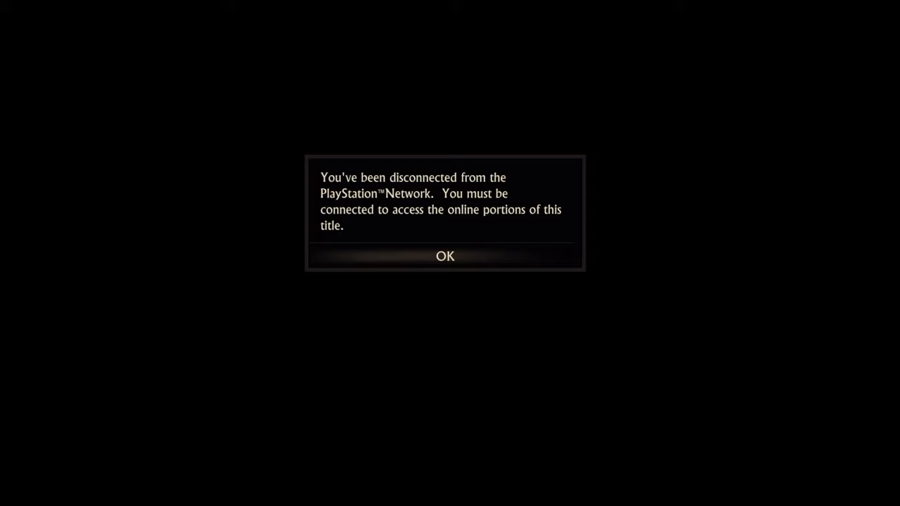
Step: Acknowledge the PSN disconnection notice and continue past Message of the Day and Challenges to the Main Menu
click(444, 255)
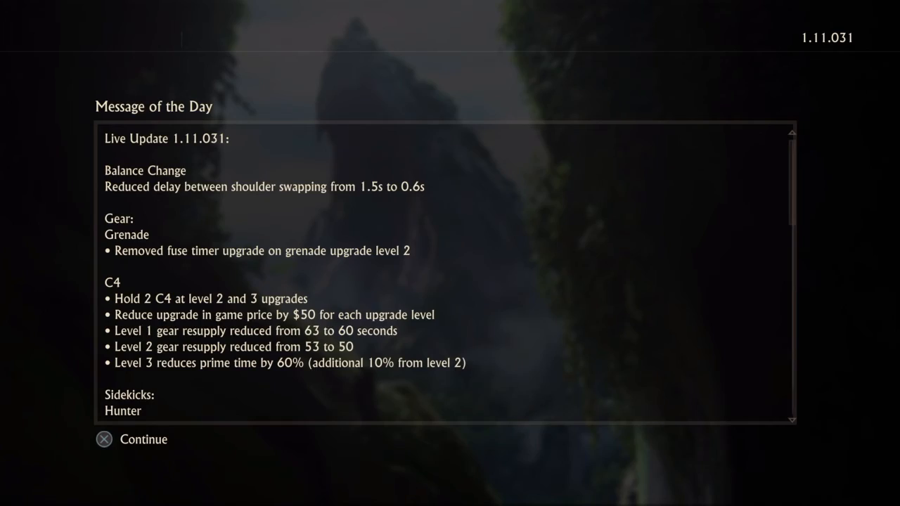
click(143, 439)
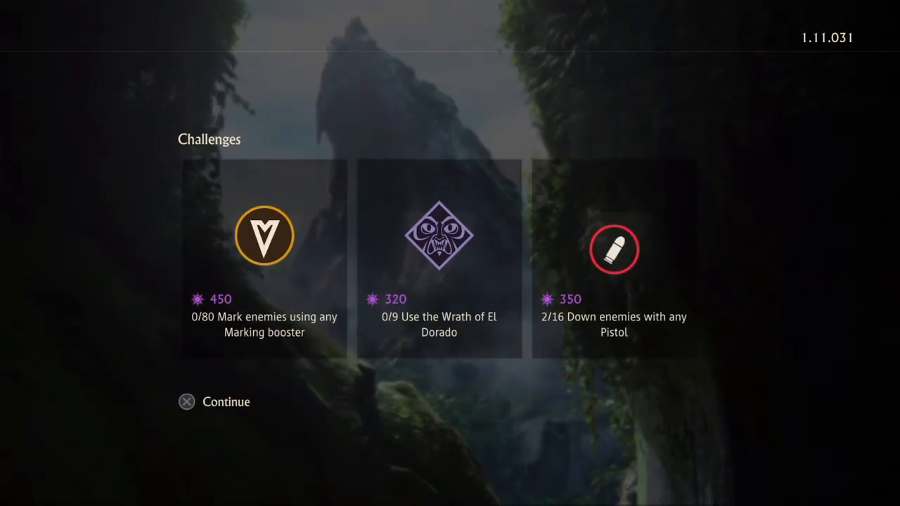
click(213, 402)
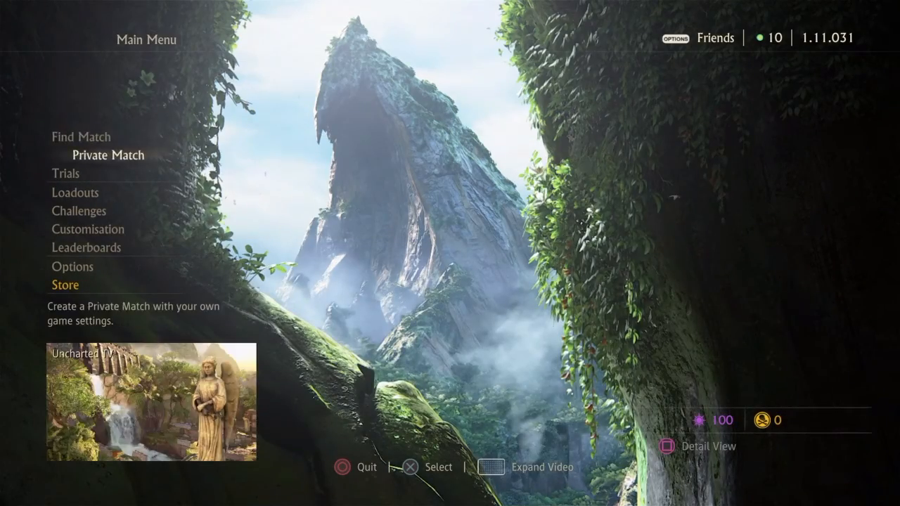